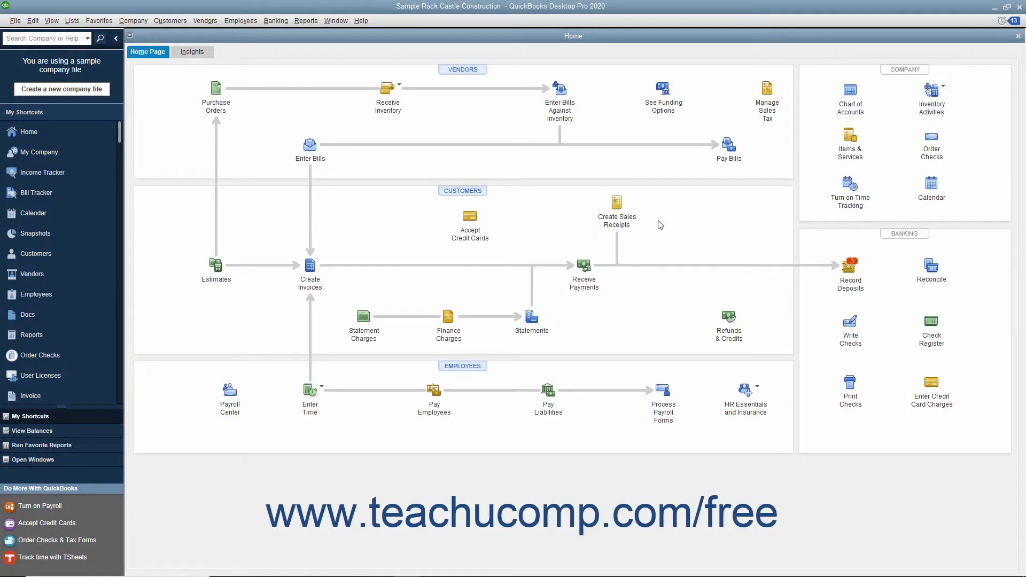
mouse_move(616, 203)
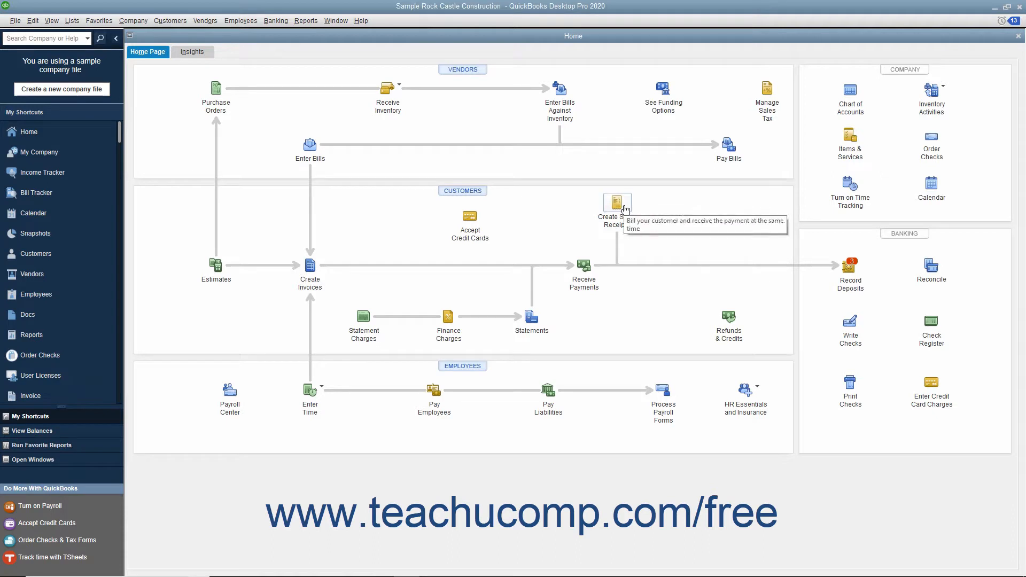
mouse_move(404, 255)
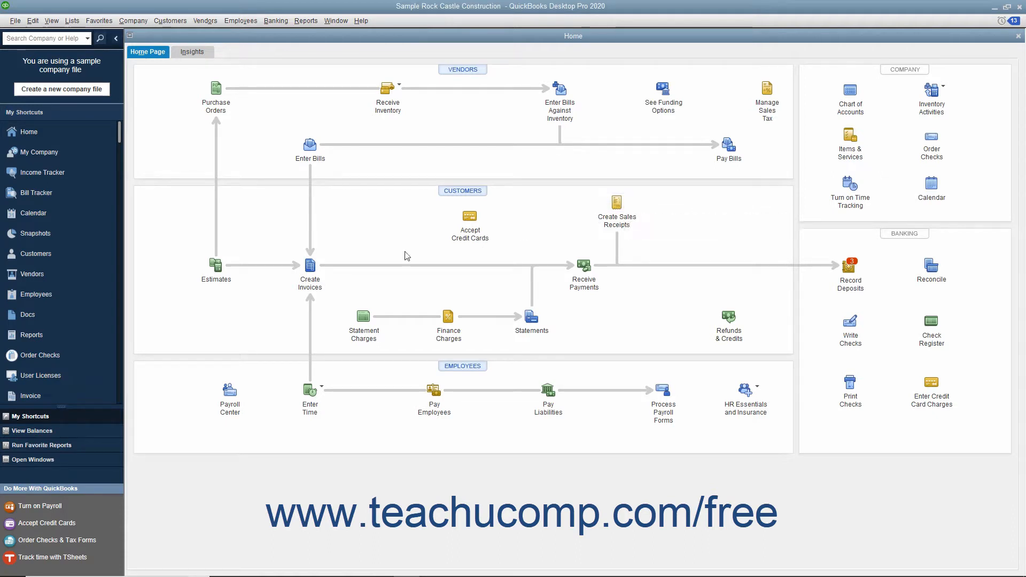
mouse_move(310, 267)
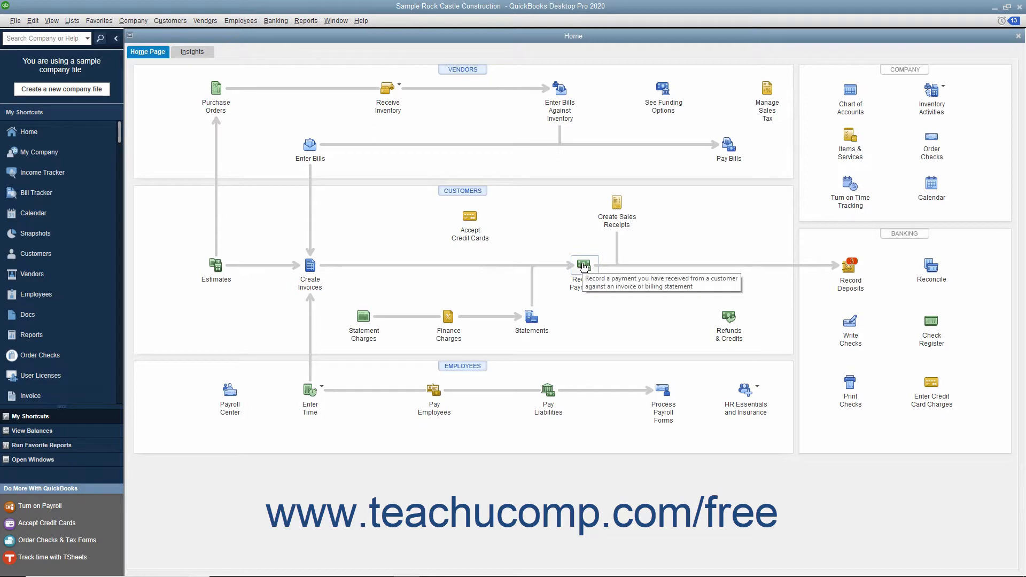
mouse_move(212, 159)
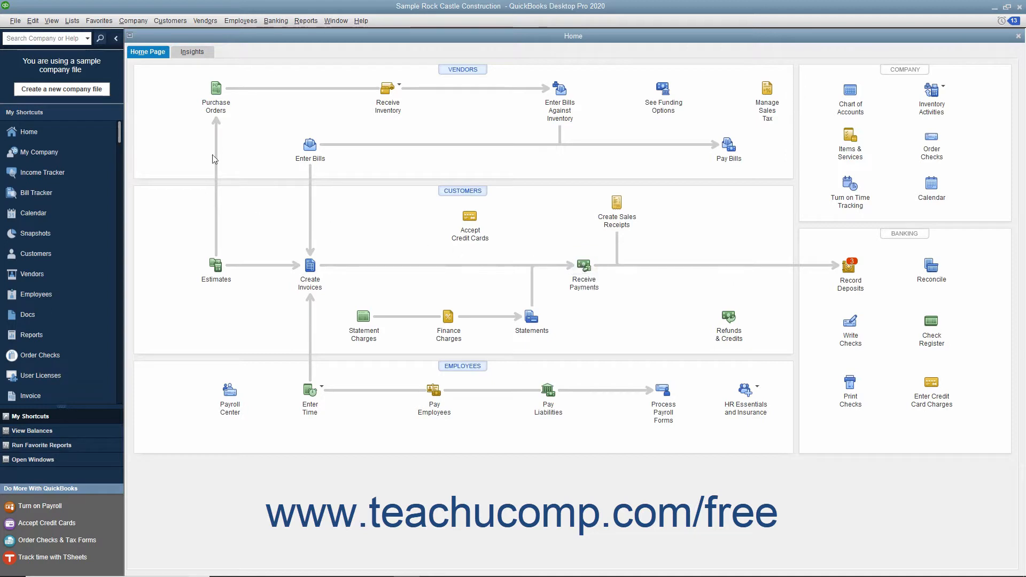
- Start a new Receive Payments form from the Customers menu
click(170, 21)
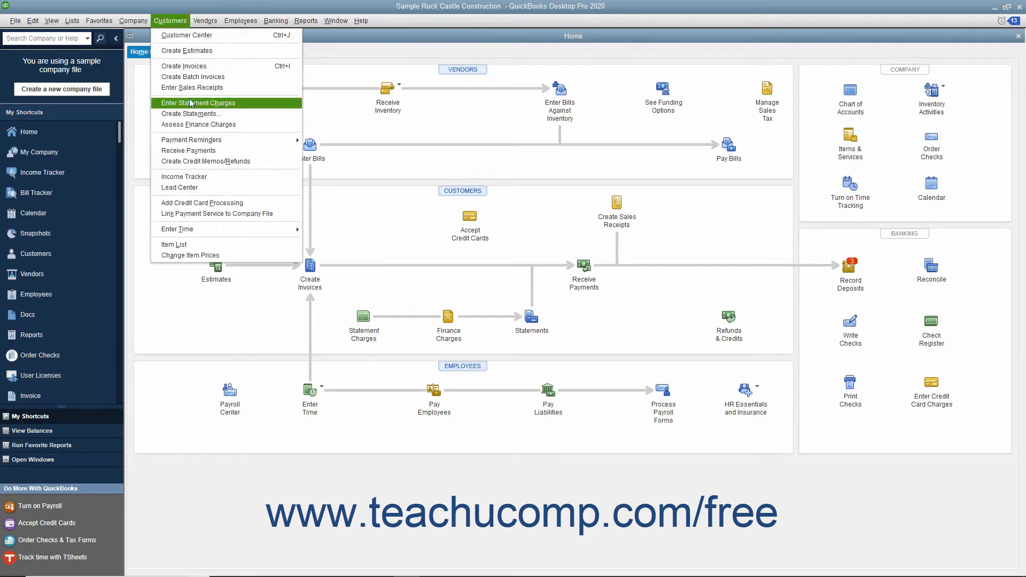
mouse_move(193, 151)
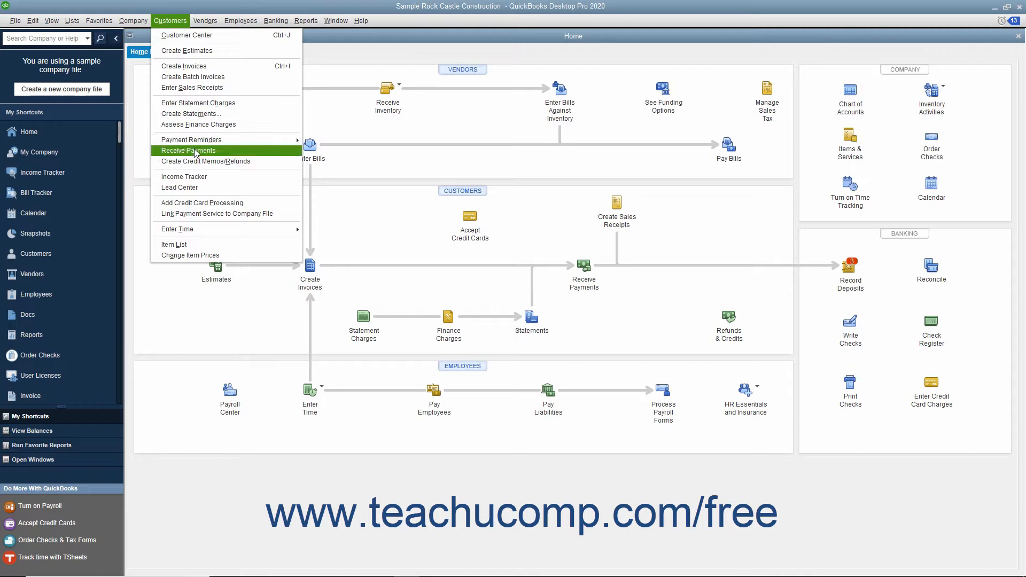
click(188, 151)
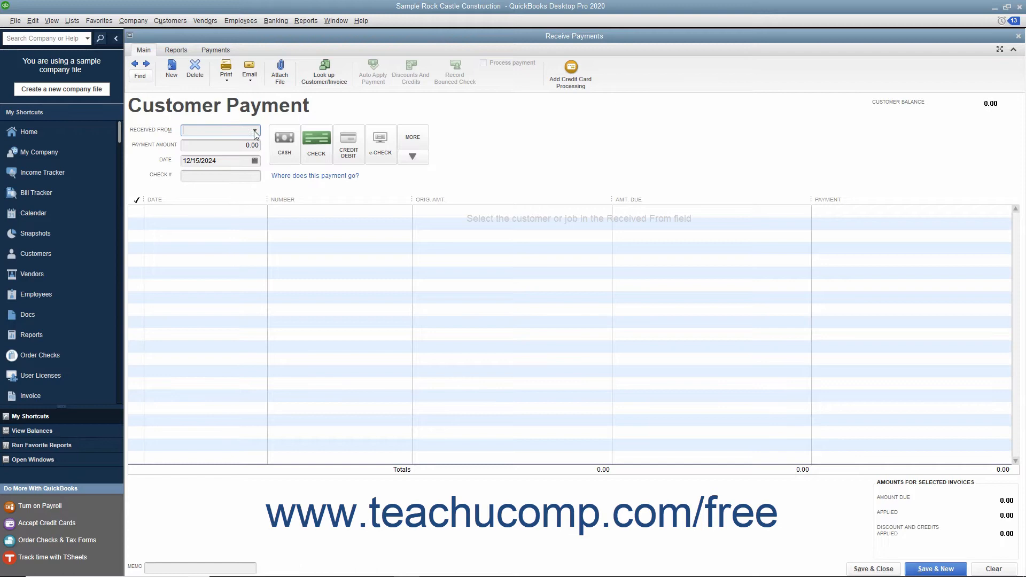
- Choose Abercrombie, Kristy as the payer so invoice 1100 for 870.06 lists
click(254, 131)
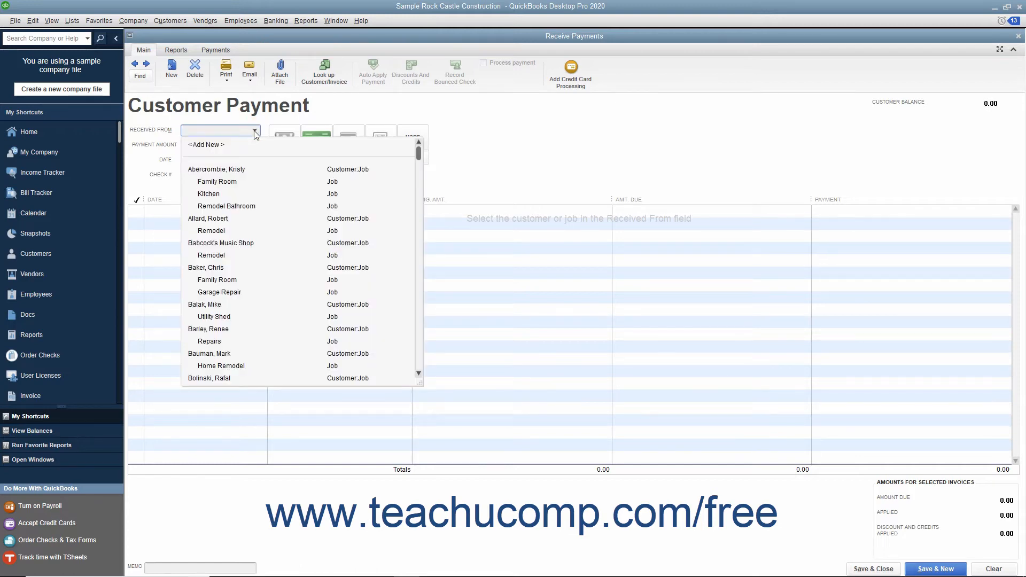
click(216, 169)
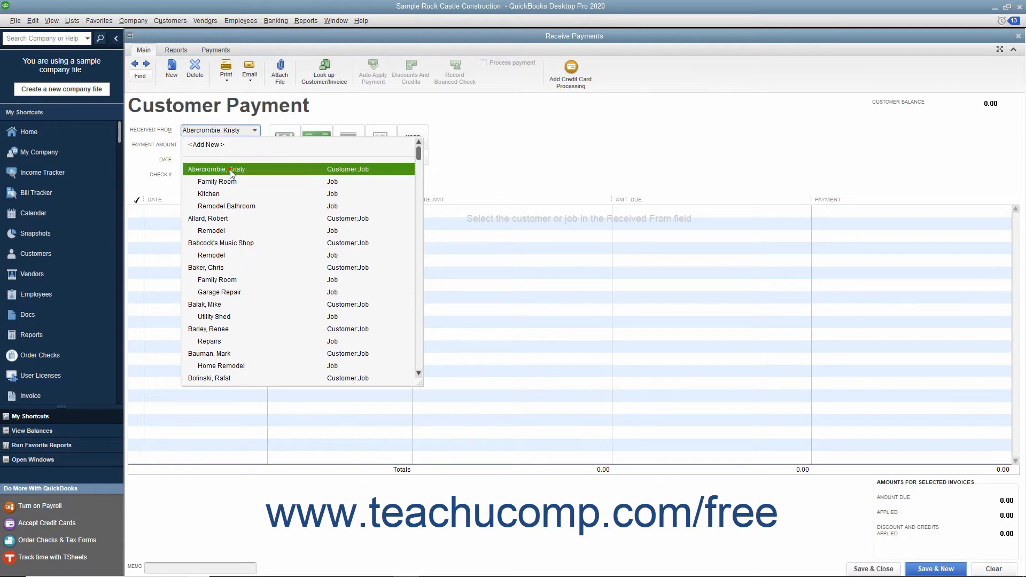
click(216, 169)
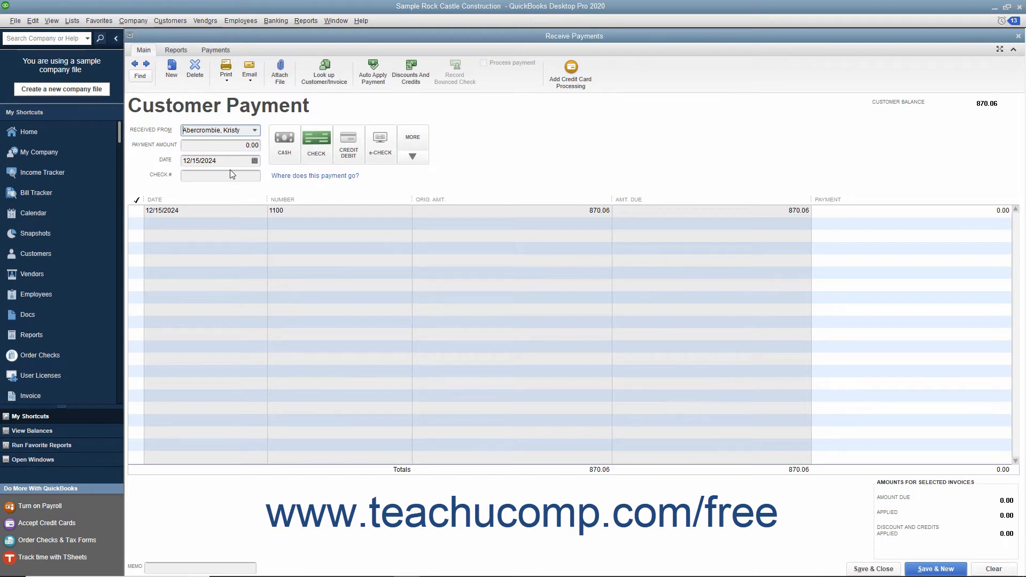
- Keep December 15 as the payment date and apply 870.06 in full to invoice 1100
click(255, 161)
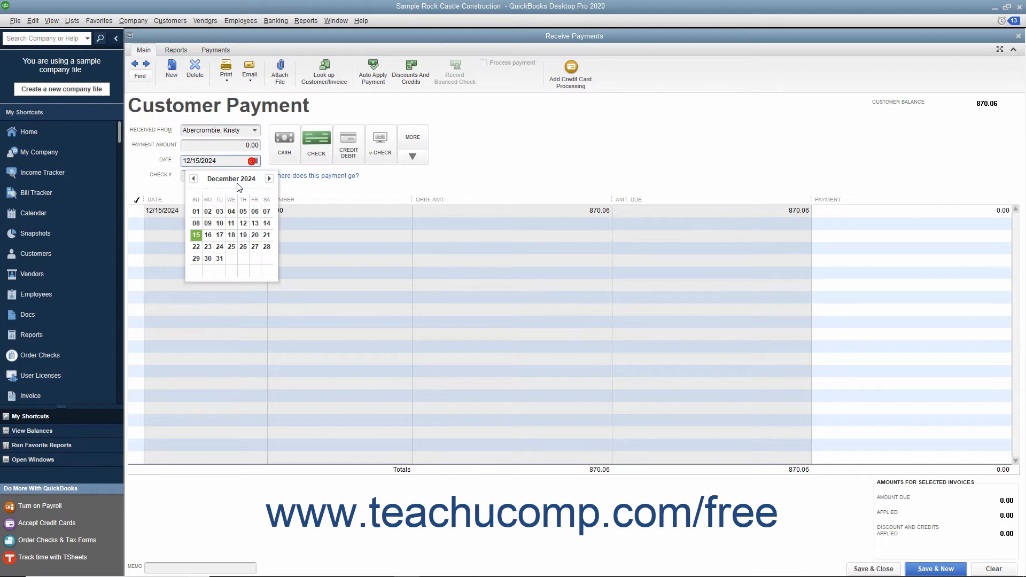
click(196, 234)
text(870.06)
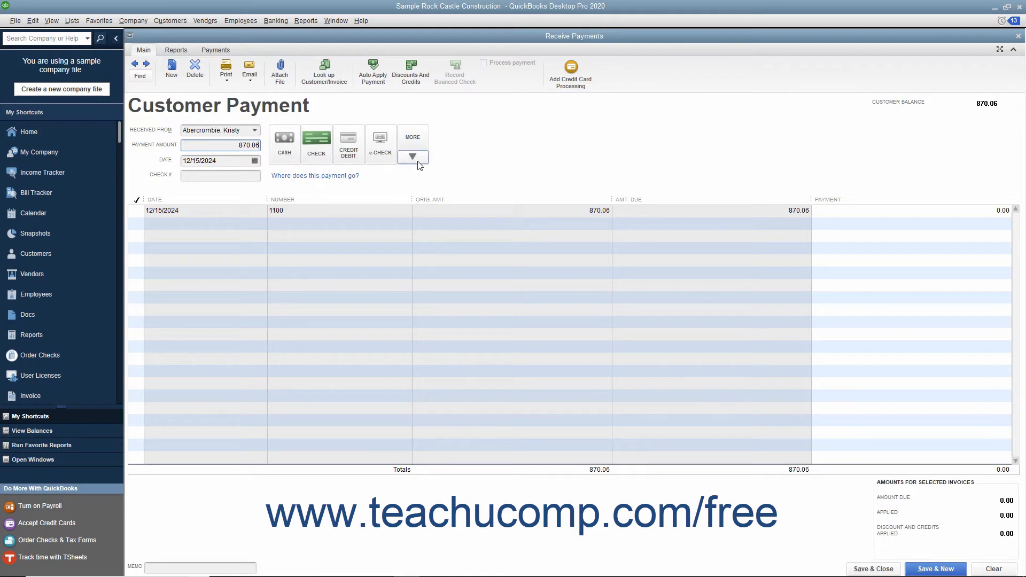
click(412, 156)
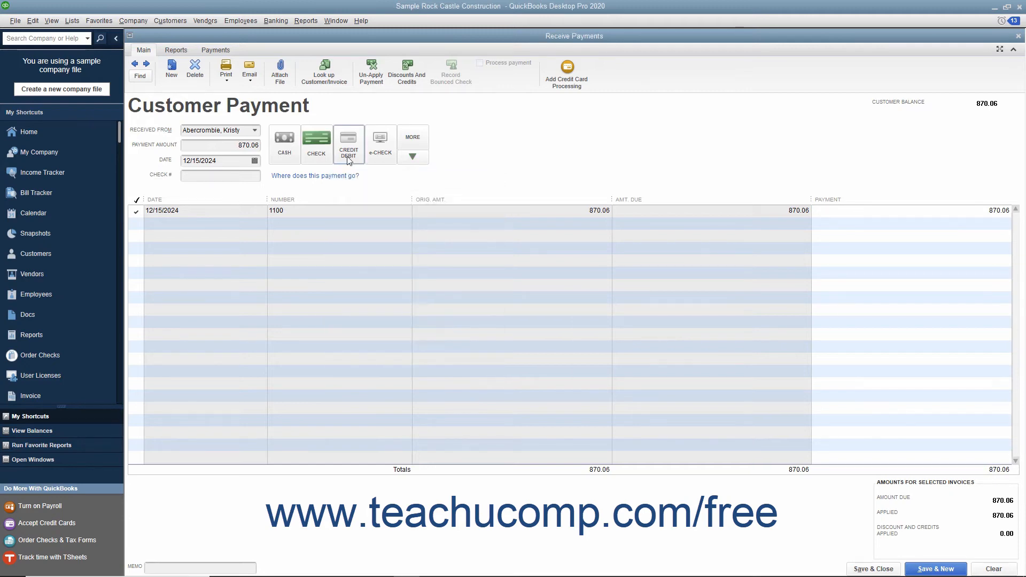
click(348, 144)
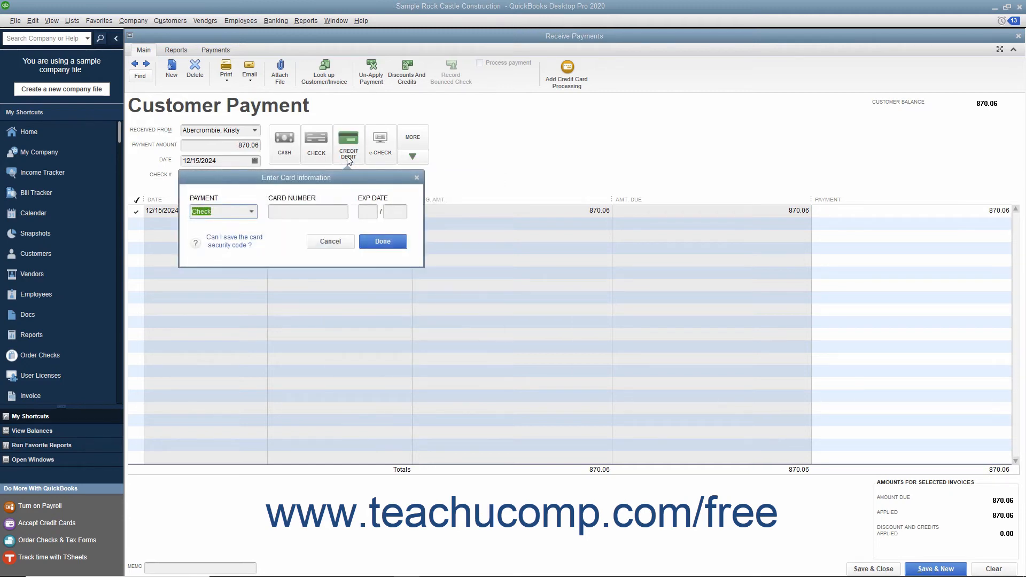
click(250, 210)
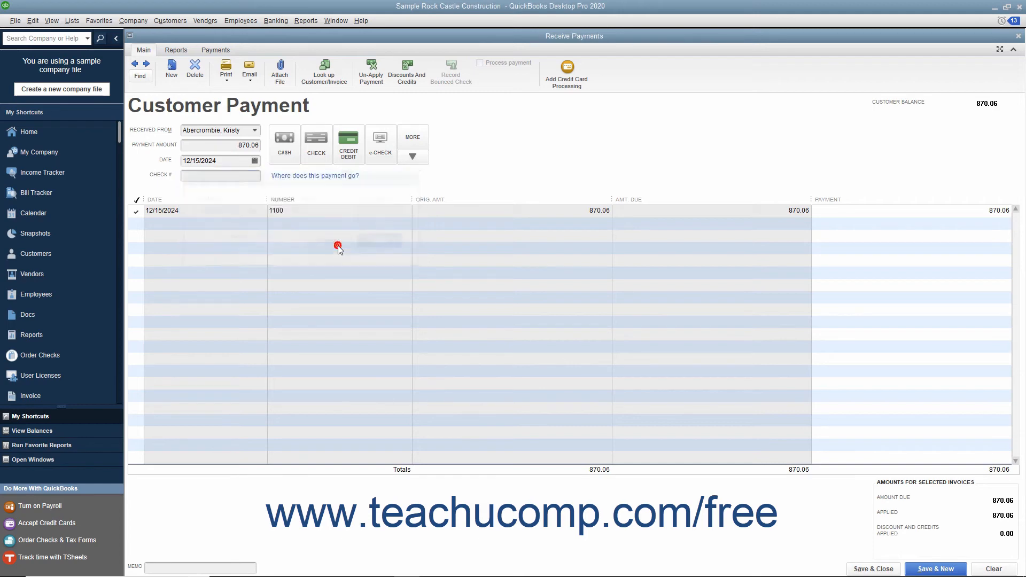
mouse_move(316, 141)
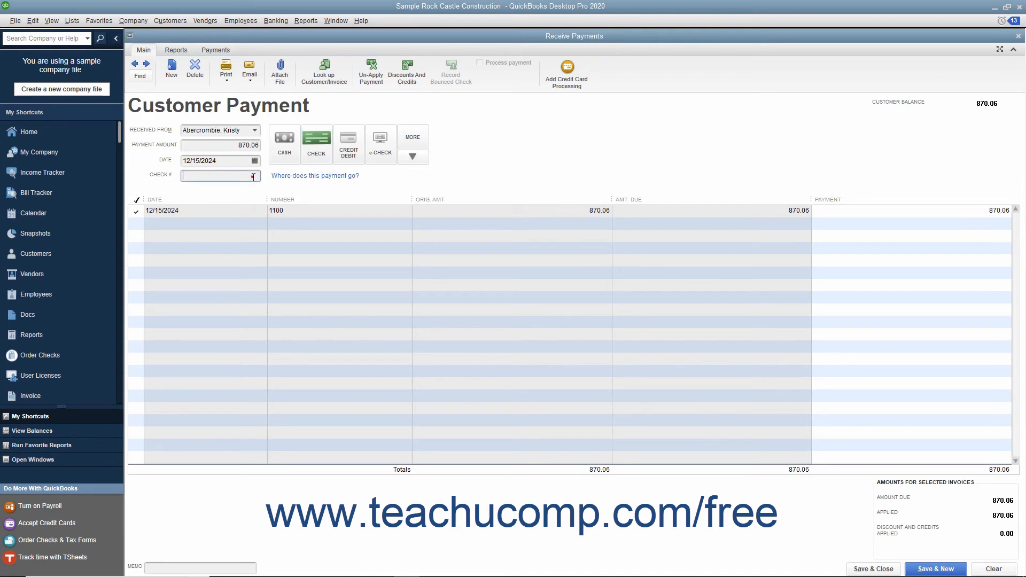
- Enter check number 8585 and save the payment, leaving a blank new form
text(8585)
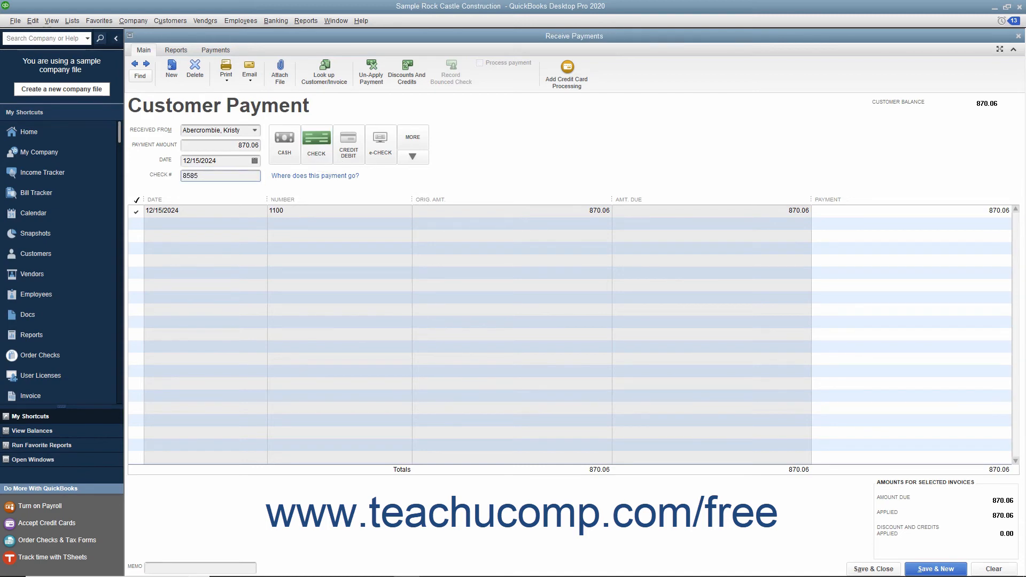
click(220, 175)
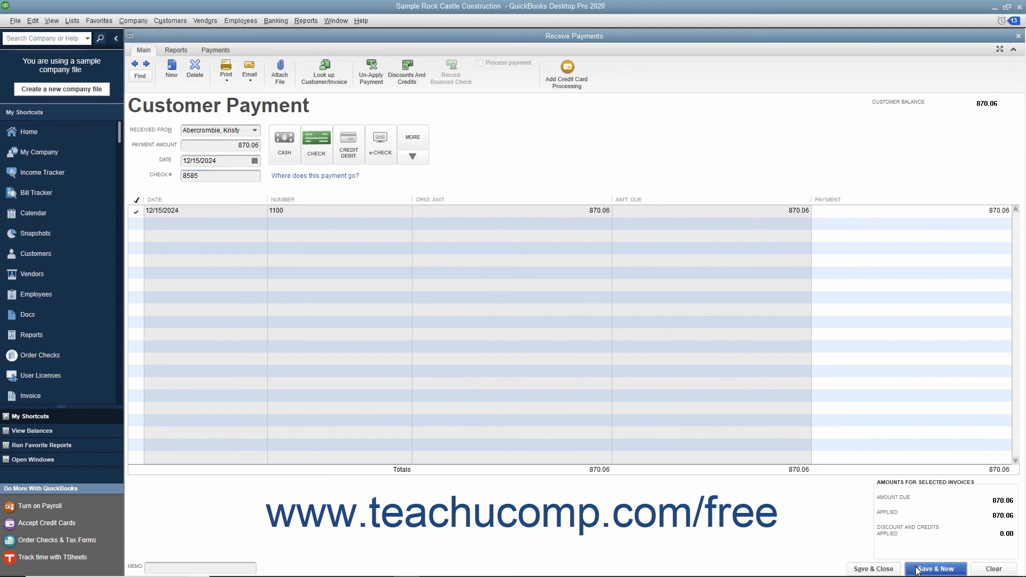
click(934, 568)
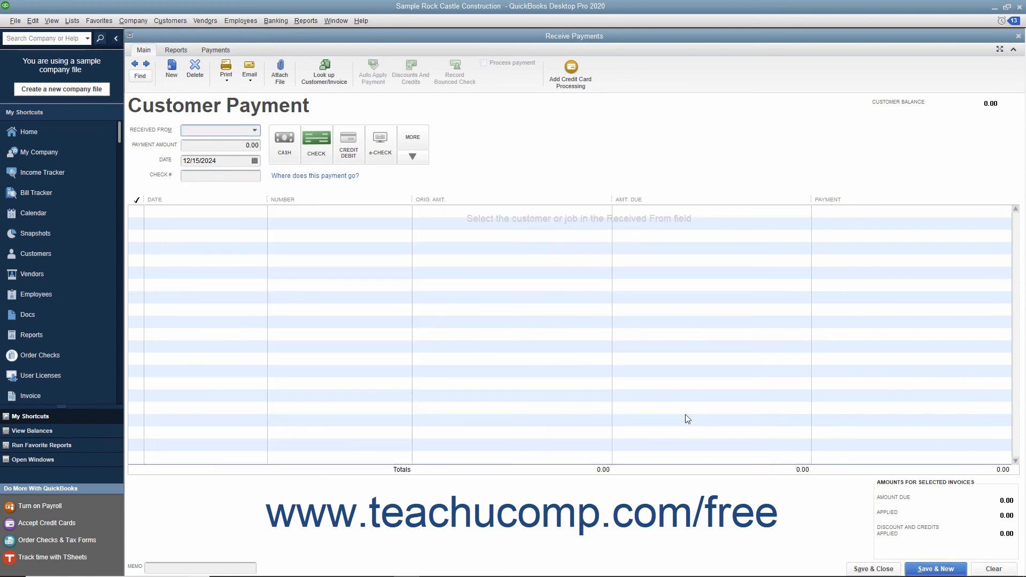
mouse_move(668, 406)
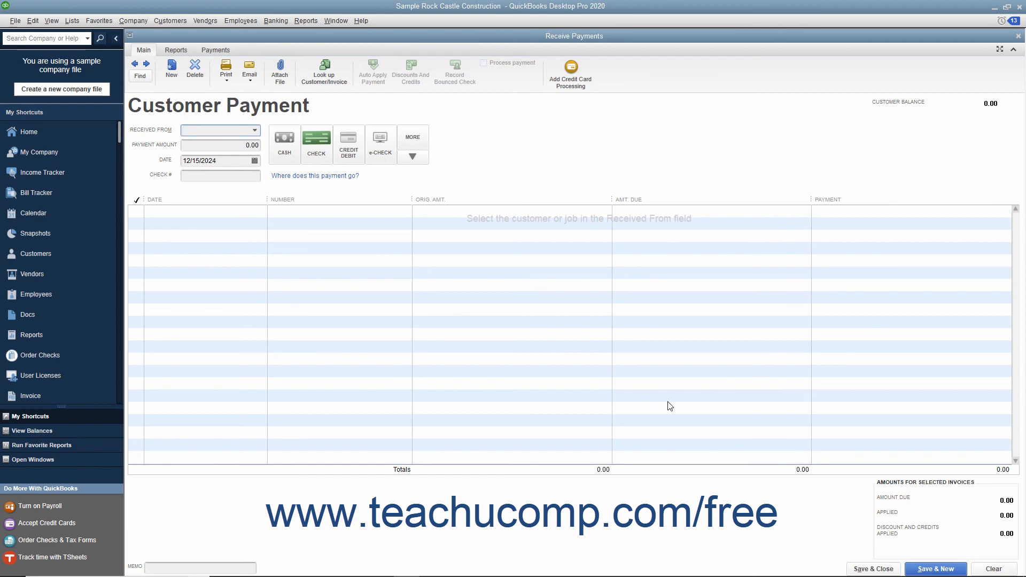